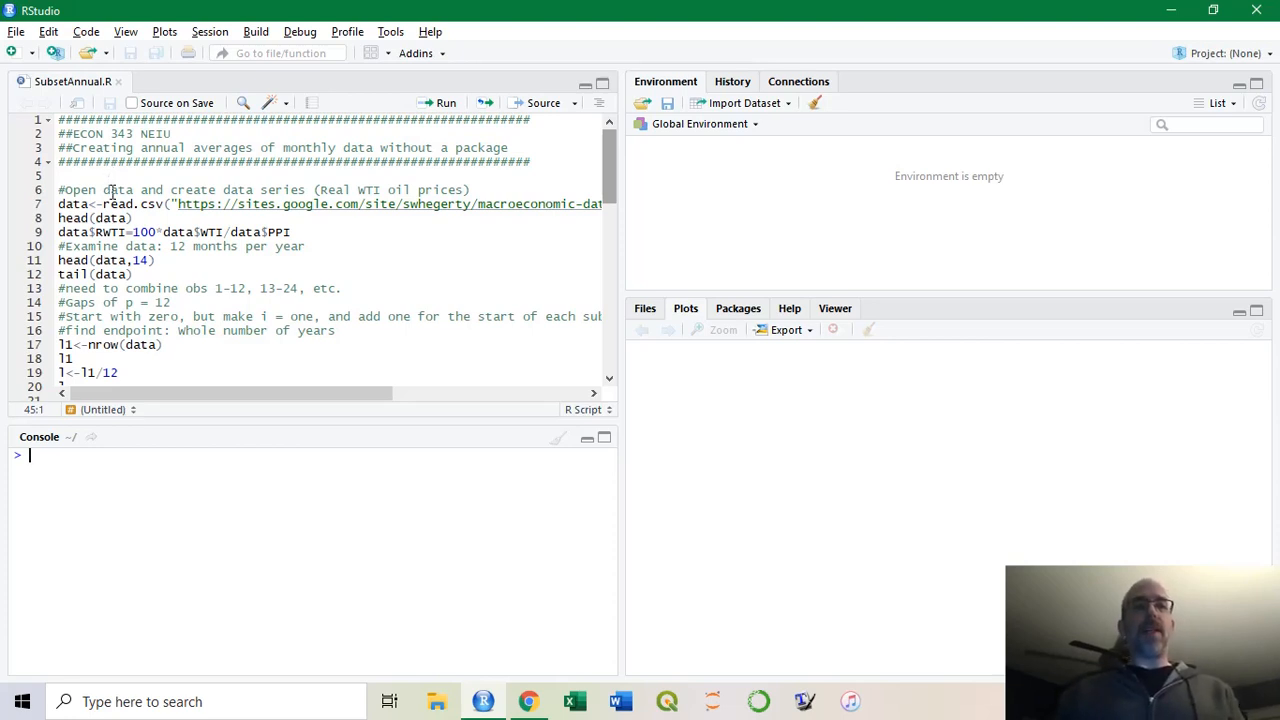
Run the read.csv, RWTI assignment, head(data,14) and tail(data) lines to load the oil data
{"action": "left_click", "coordinate": [112, 190]}
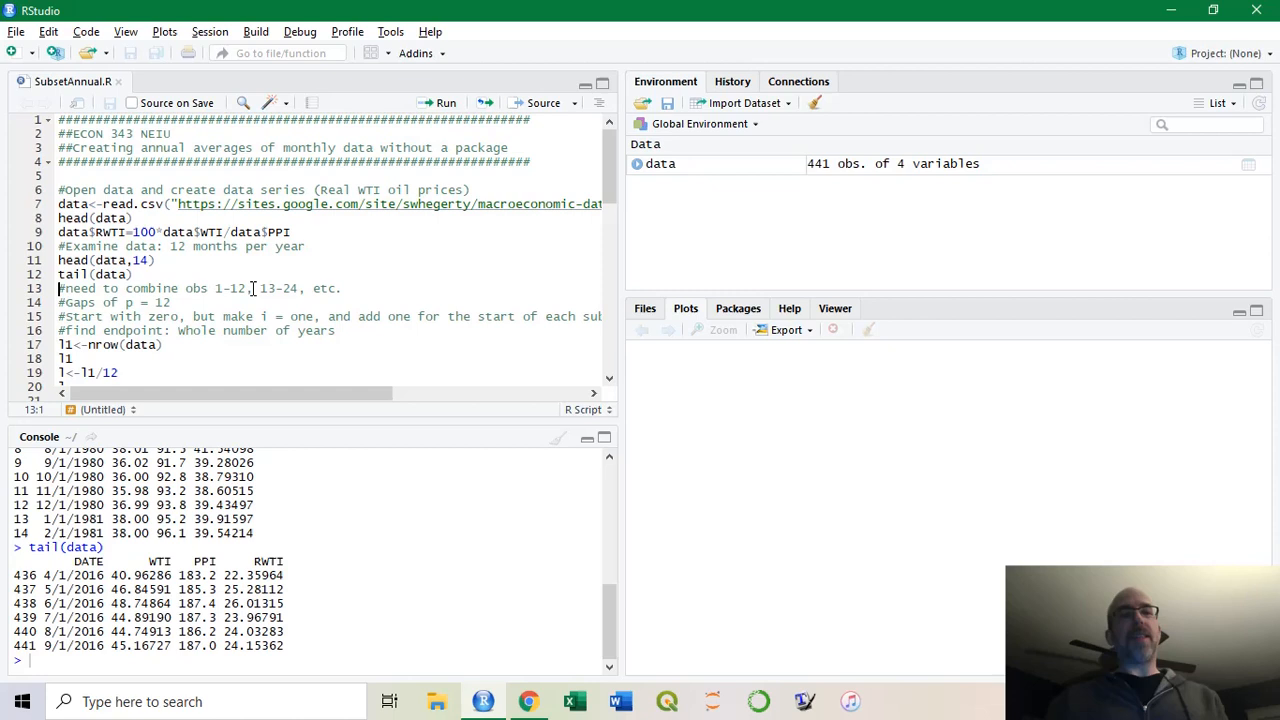
Run li<-nrow(data), l<-li/12, length<-li%/%12, series<-data$RWTI and p=12, getting 441 months and 36 years
{"action": "left_click", "coordinate": [196, 316]}
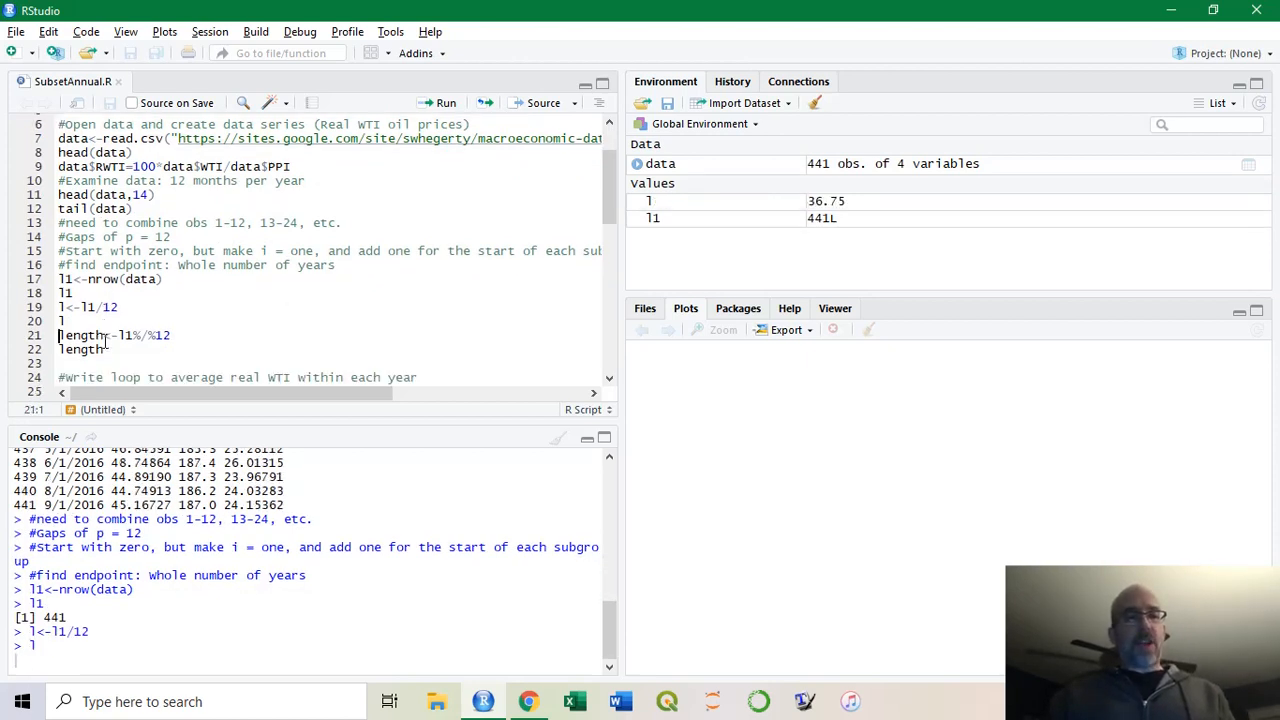
{"action": "key", "text": "Return"}
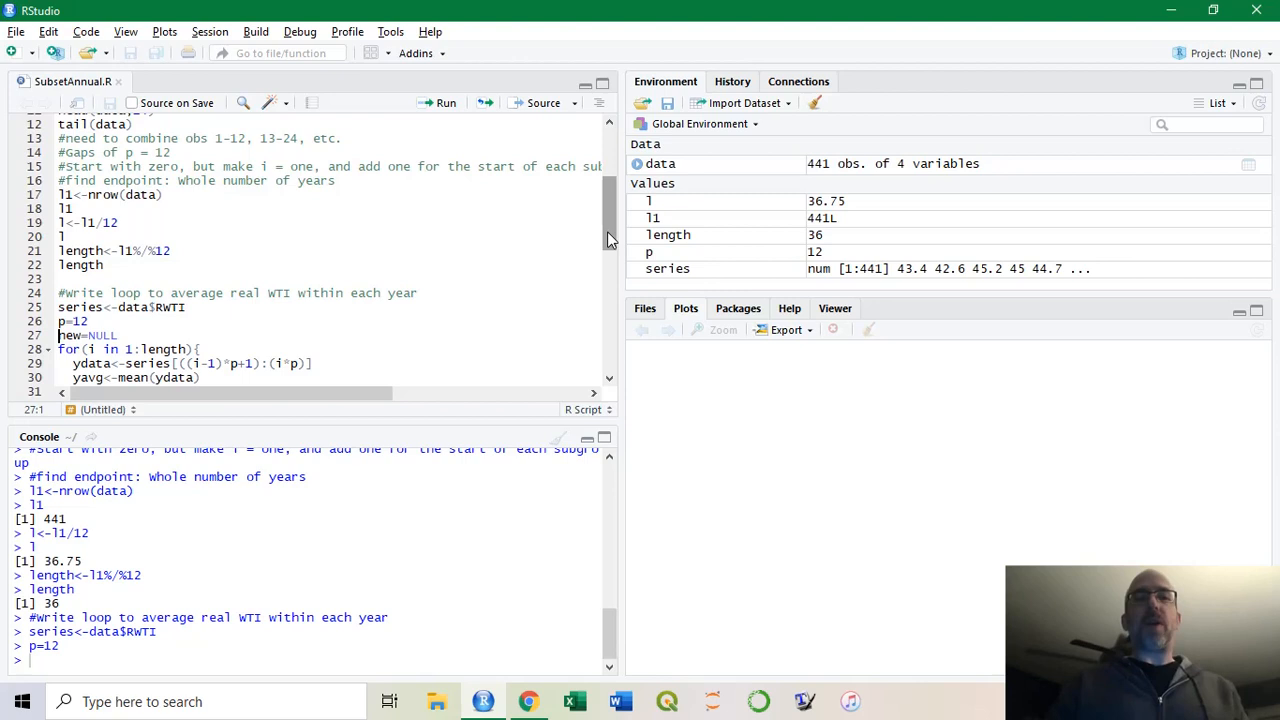
Run the for loop rbinding mean(ydata) into new, then save the 36 annual averages as avgrwti
{"action": "scroll", "scroll_direction": "down", "scroll_amount": 3}
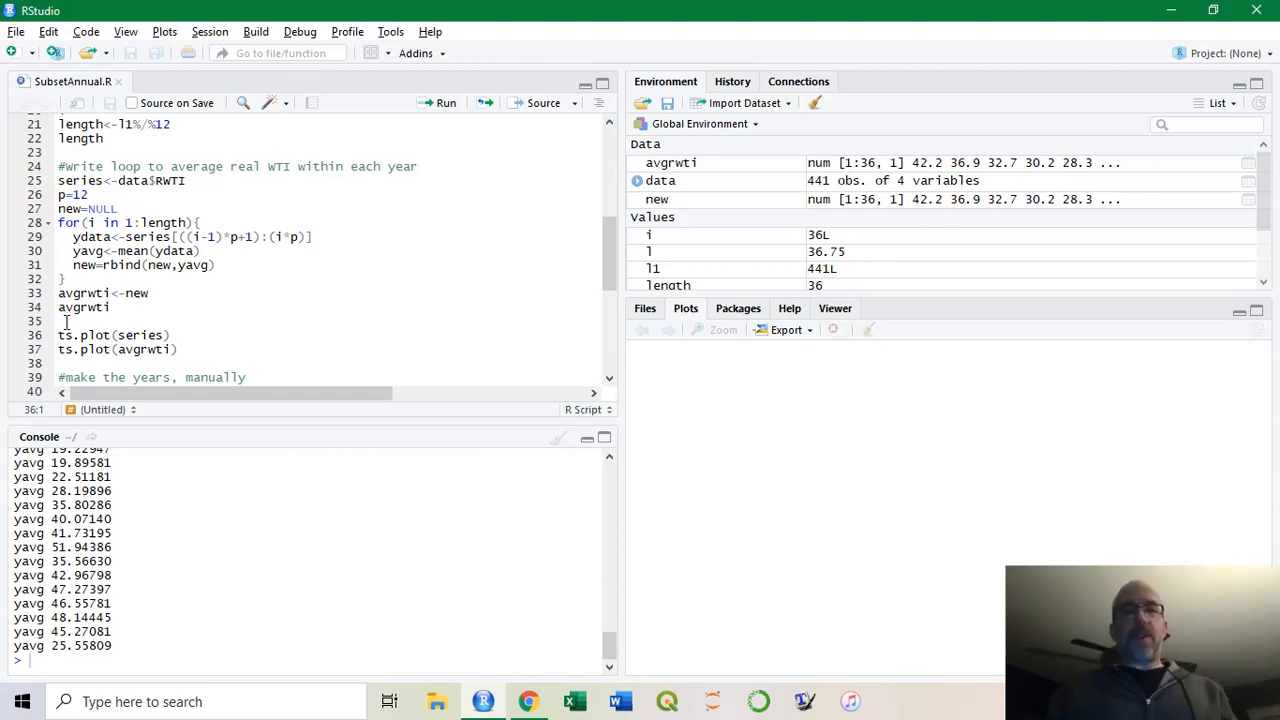
{"action": "left_click", "coordinate": [446, 104]}
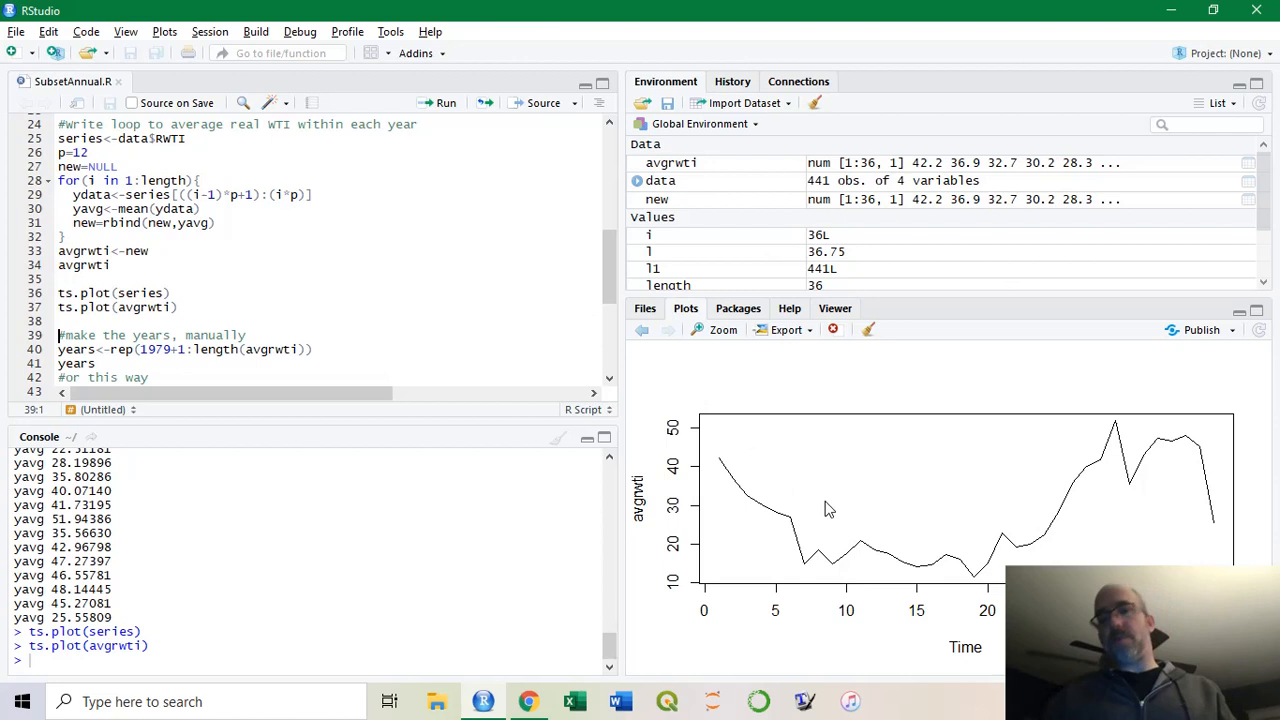
{"action": "mouse_move", "coordinate": [708, 490]}
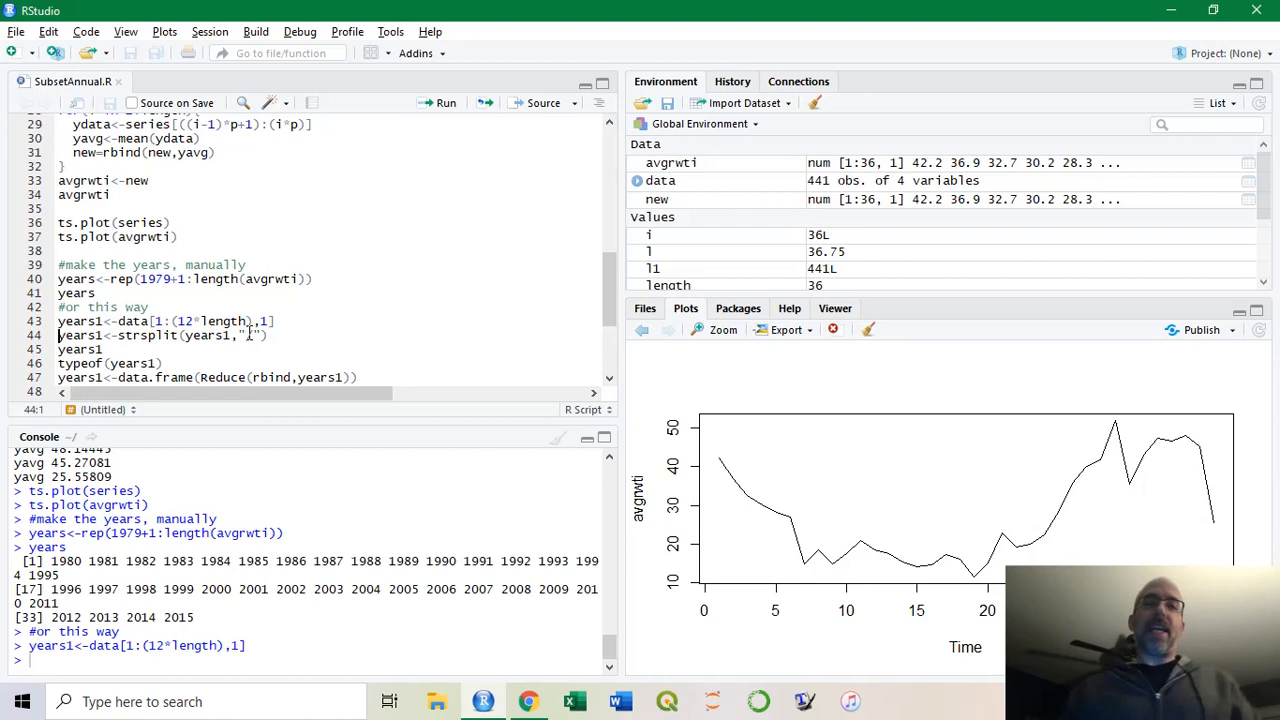
Run ts.plot(avgrwti), build years<-rep(1979+1:length(avgrwti)) and yearsi<-data[1:(12*length),1]
{"action": "type", "text": "/"}
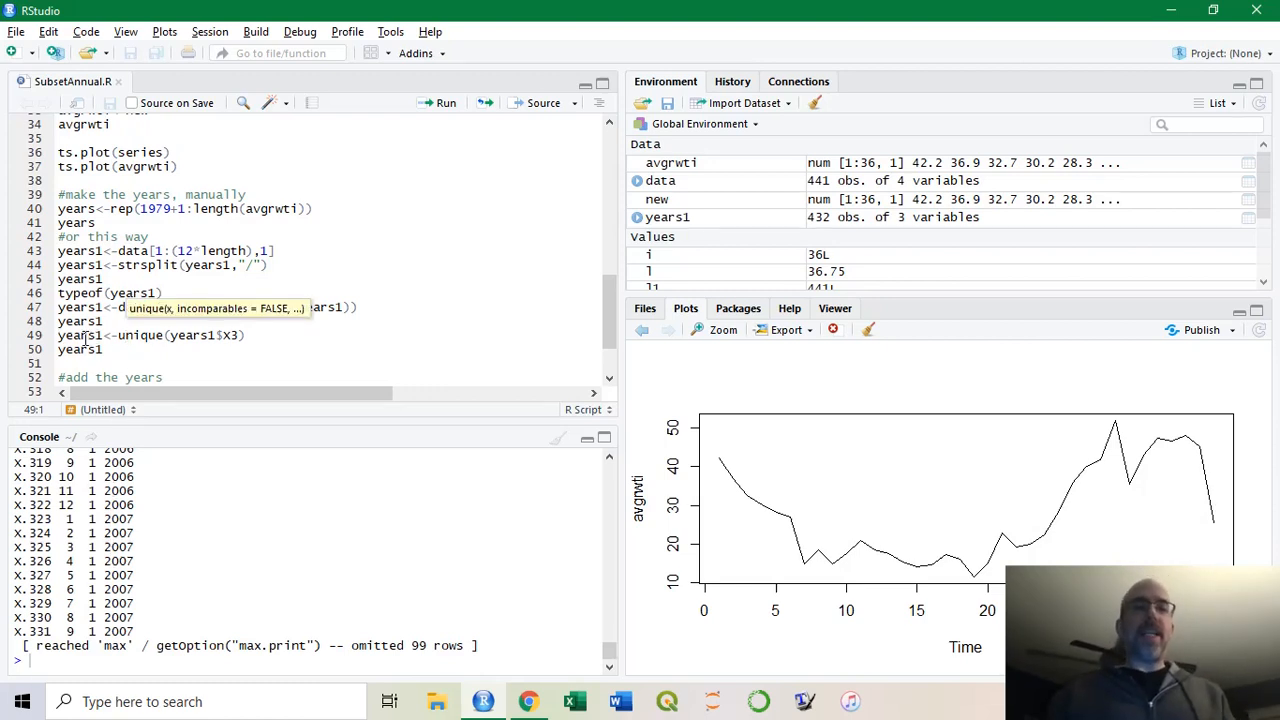
Run unique(years1$X3), cbind years with avgrwti, and plot it as a line titled 'Real WTI Price'
{"action": "key", "text": "Return"}
{"action": "type", "text": "plot(avgrwti,type=\"l\",main=\"Real WTI Price\",xlab=\"\")"}
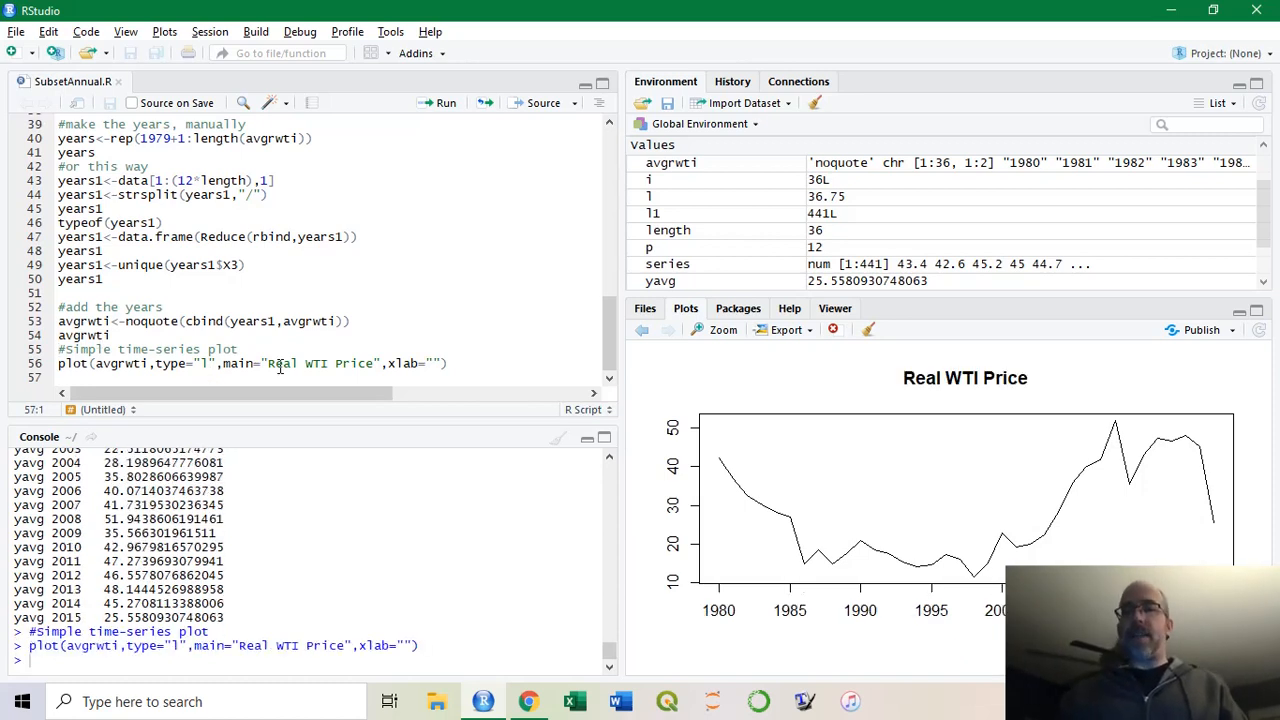
{"action": "mouse_move", "coordinate": [910, 376]}
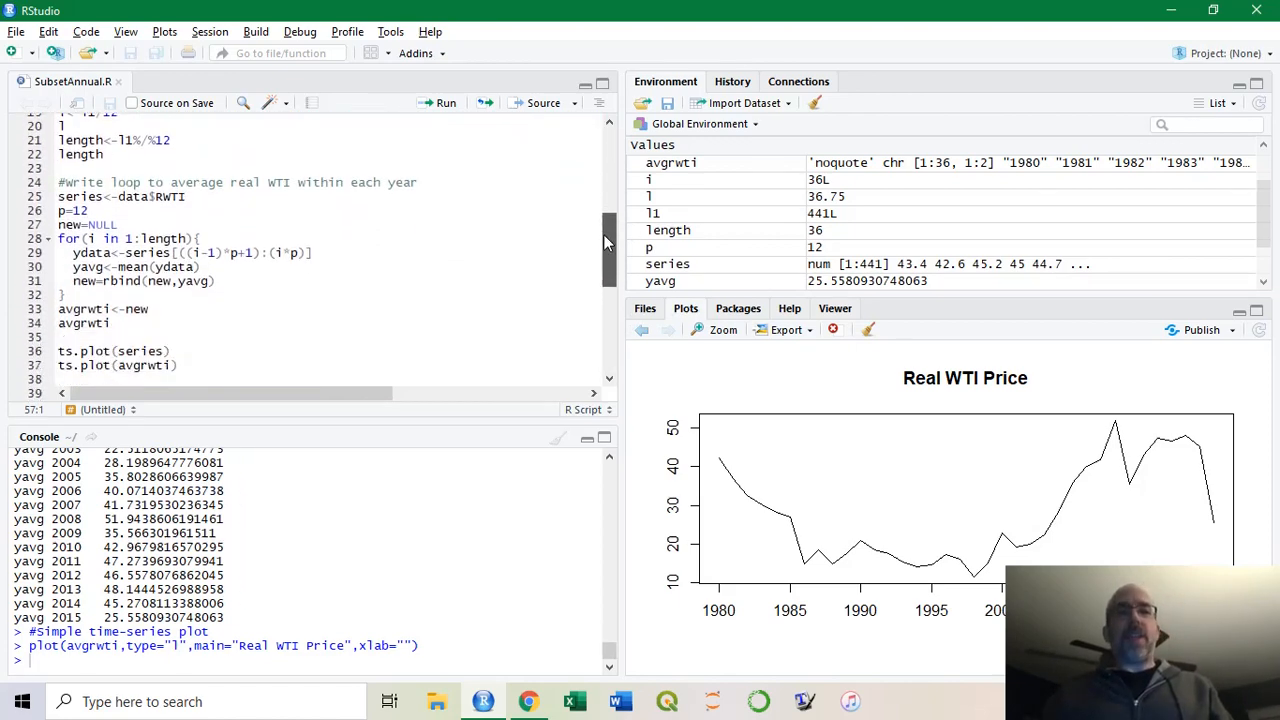
{"action": "scroll", "scroll_direction": "down", "scroll_amount": 3}
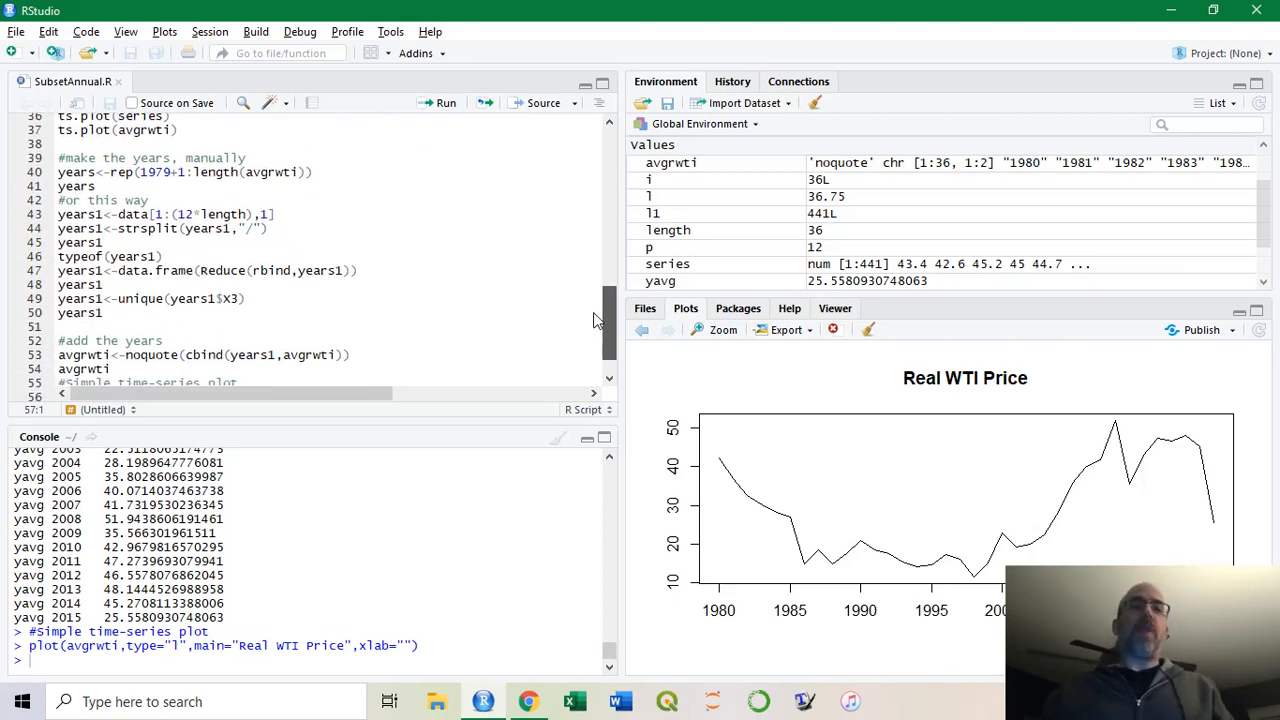
{"action": "scroll", "scroll_direction": "down", "scroll_amount": 3}
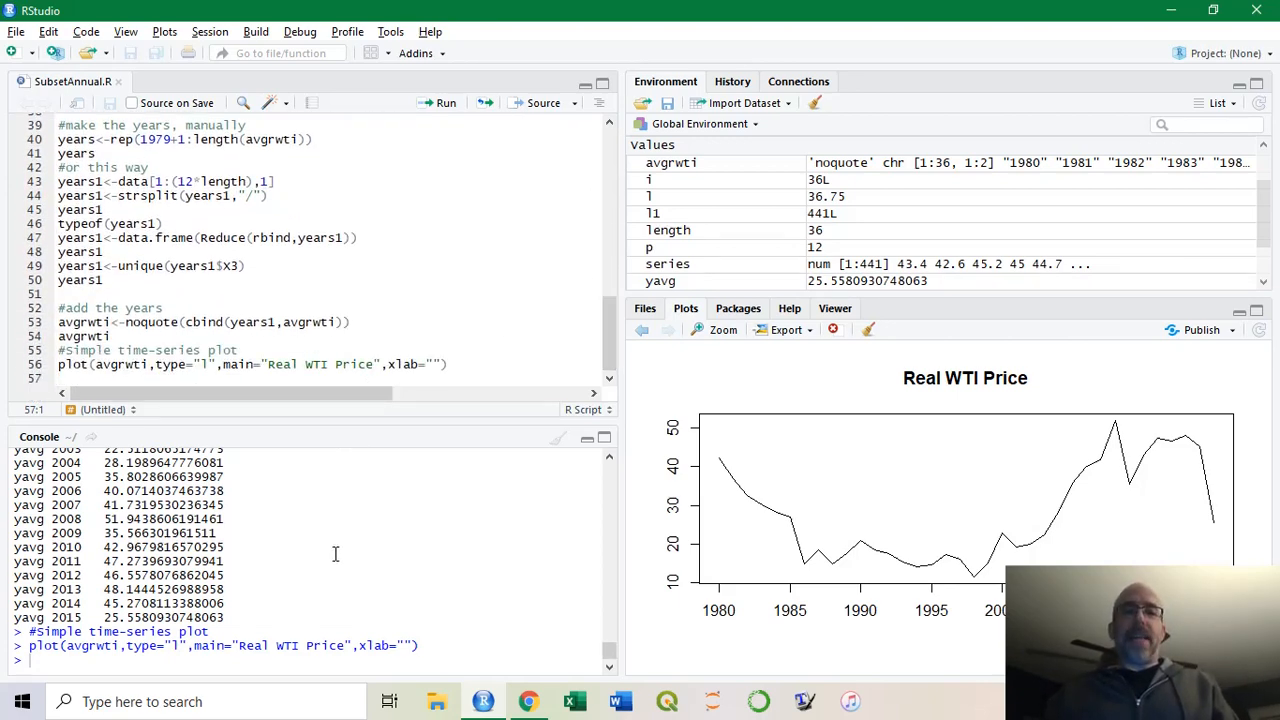